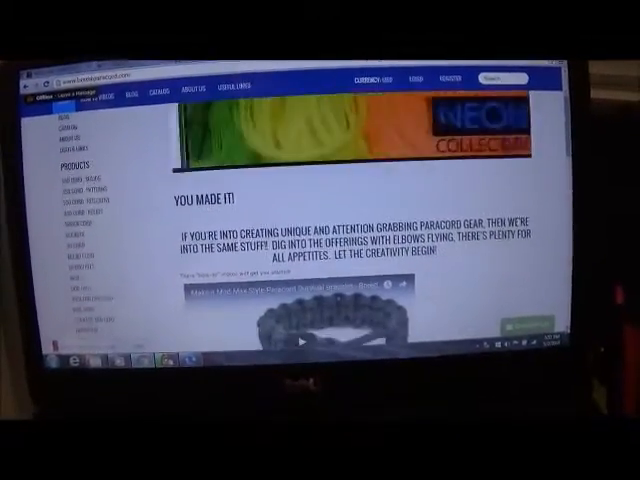
scroll("down", 3)
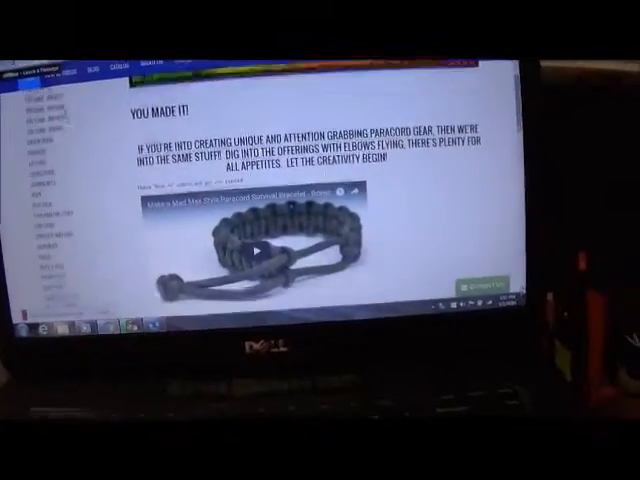